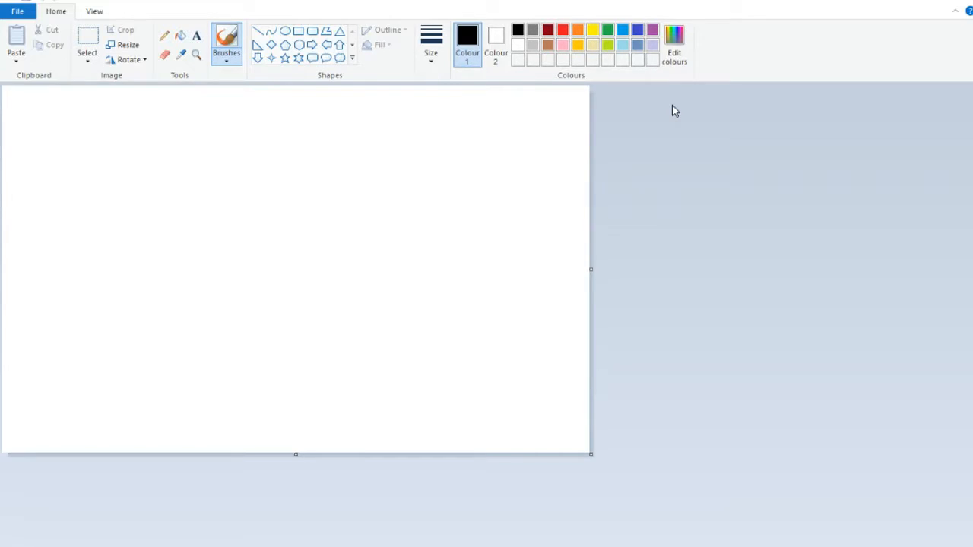
mouse_move(453, 210)
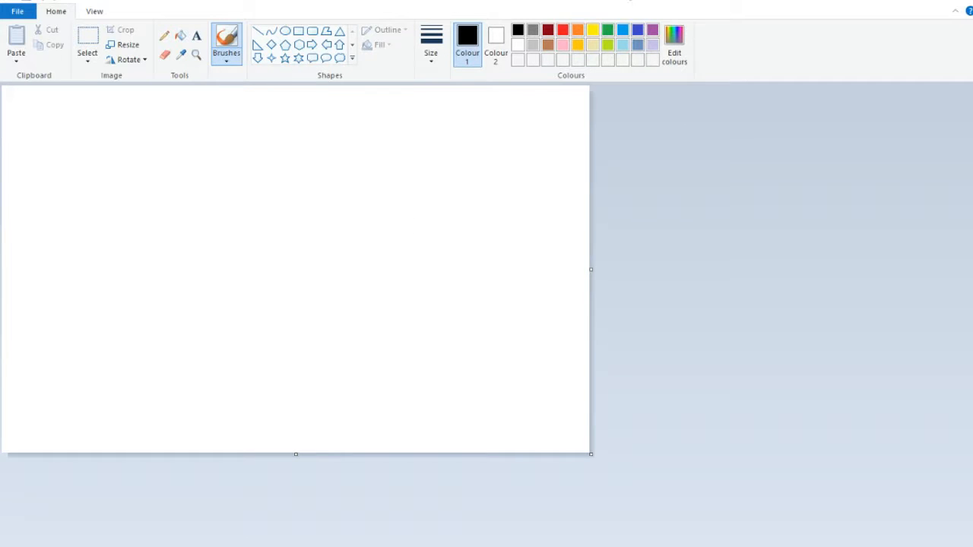
mouse_move(443, 137)
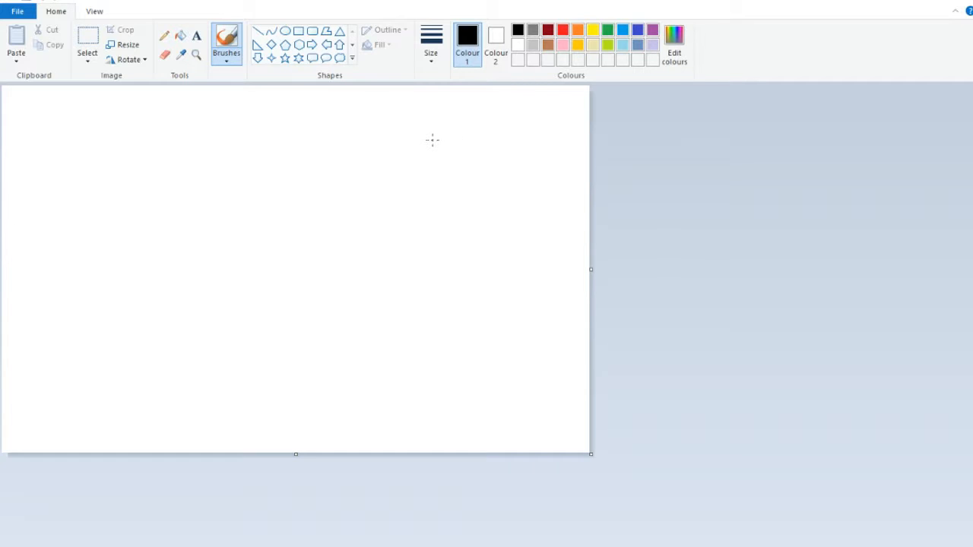
mouse_move(155, 271)
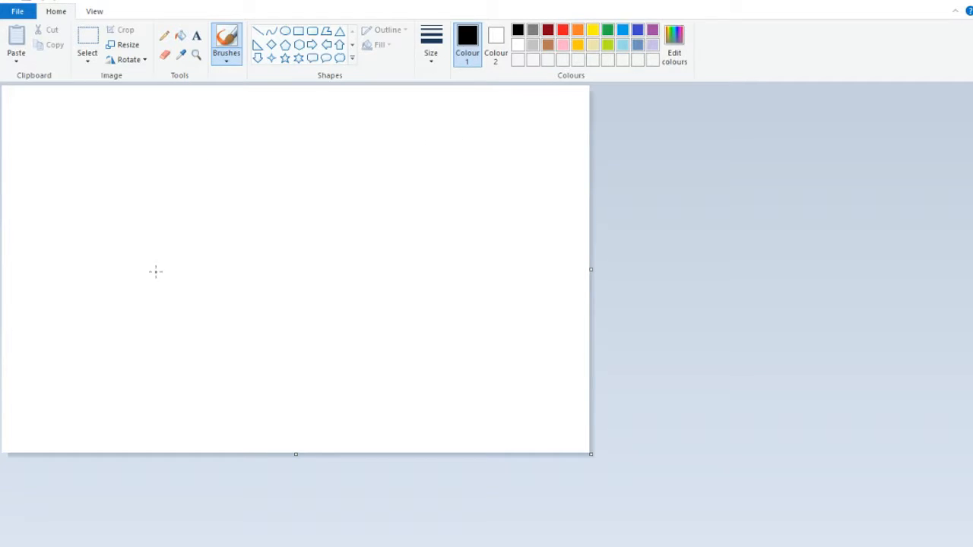
mouse_move(103, 308)
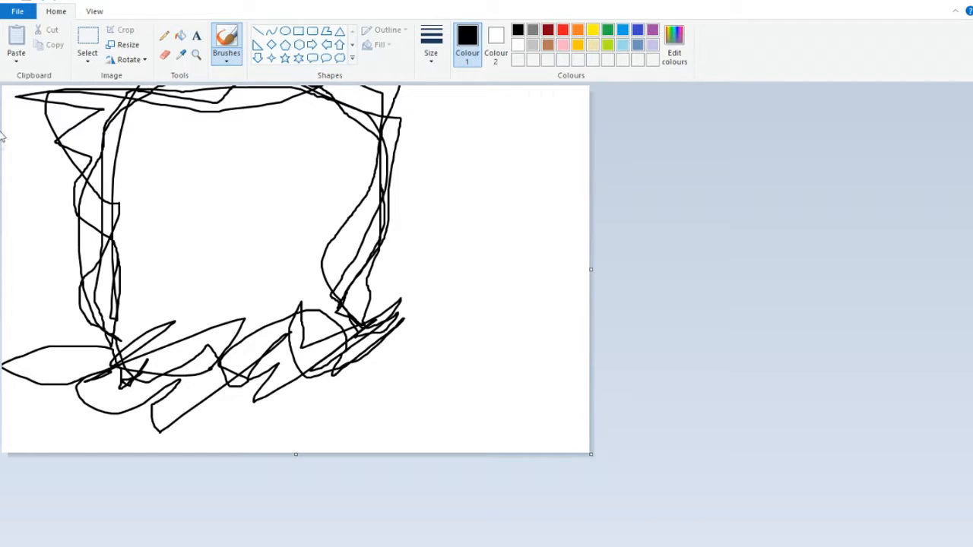
mouse_move(289, 252)
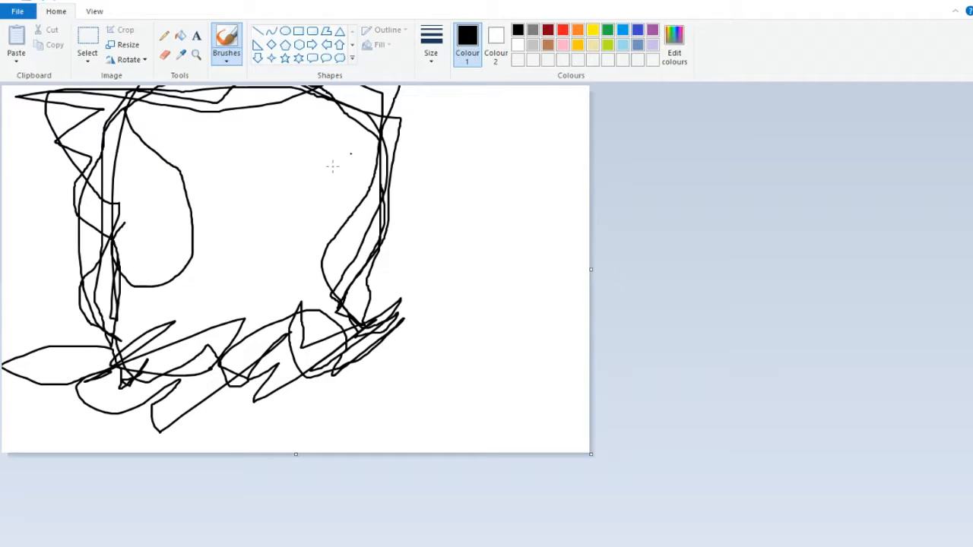
Step: Sketch the right cheek curve, a nose shape and both eye outlines with small details
drag(372, 137, 350, 315)
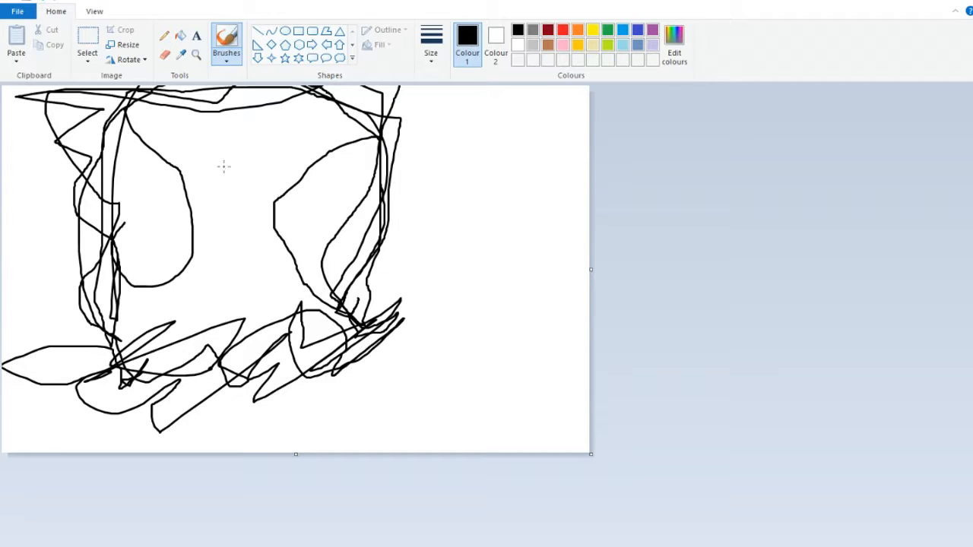
drag(228, 171, 243, 236)
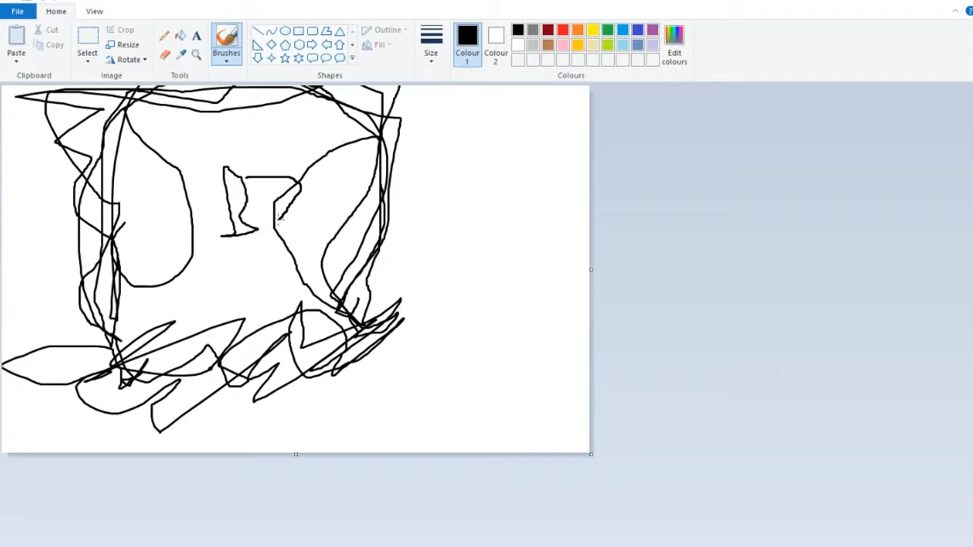
drag(210, 165, 280, 222)
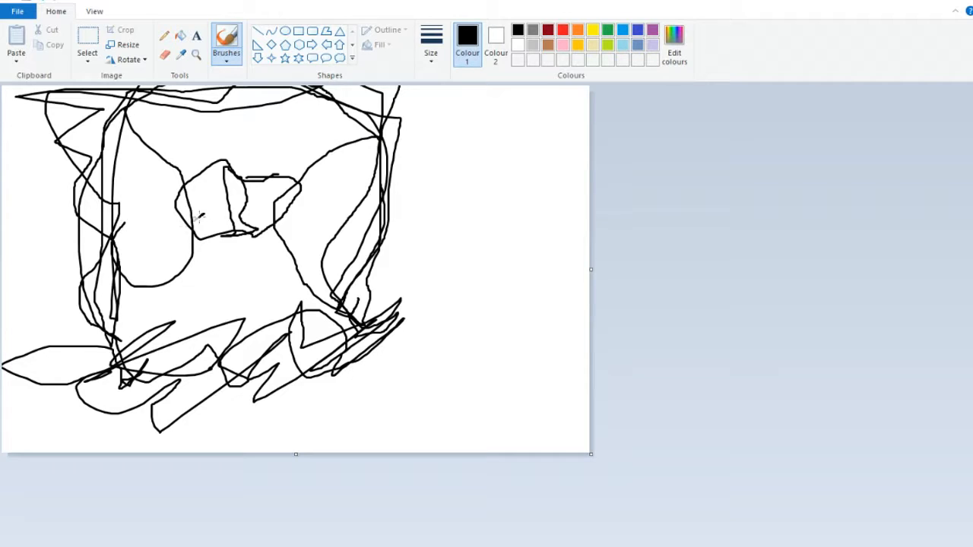
drag(190, 220, 213, 240)
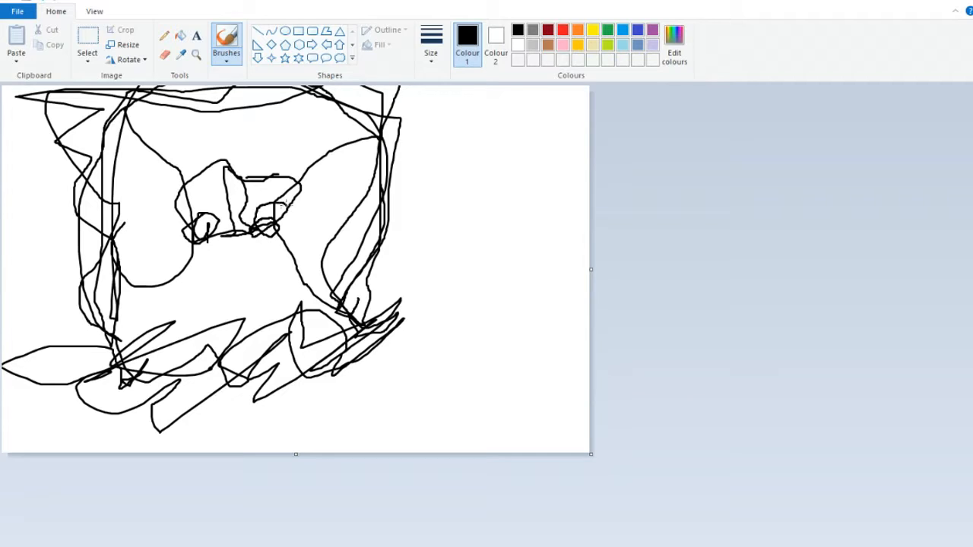
drag(258, 221, 289, 232)
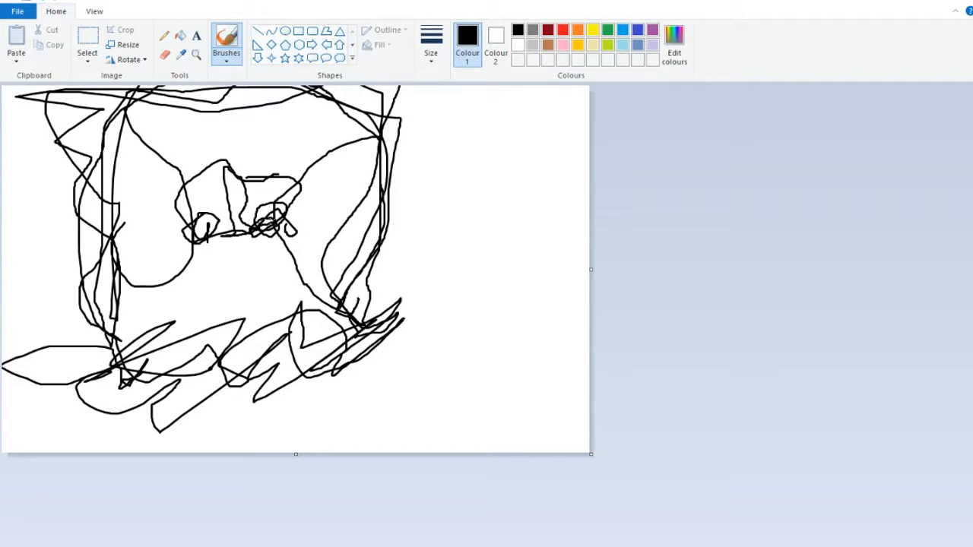
mouse_move(248, 124)
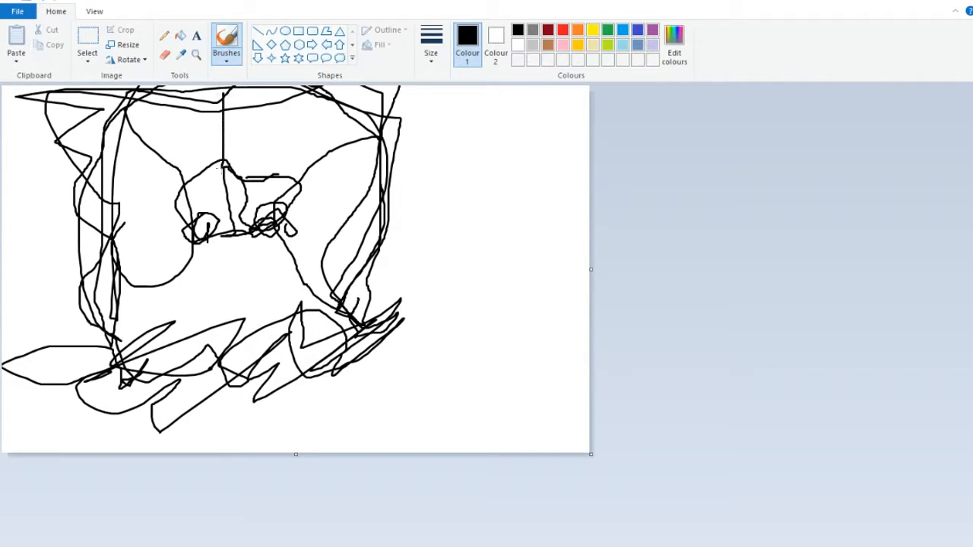
Step: Draw a vertical centre line down the face and extend it to the canvas bottom
drag(221, 159, 213, 255)
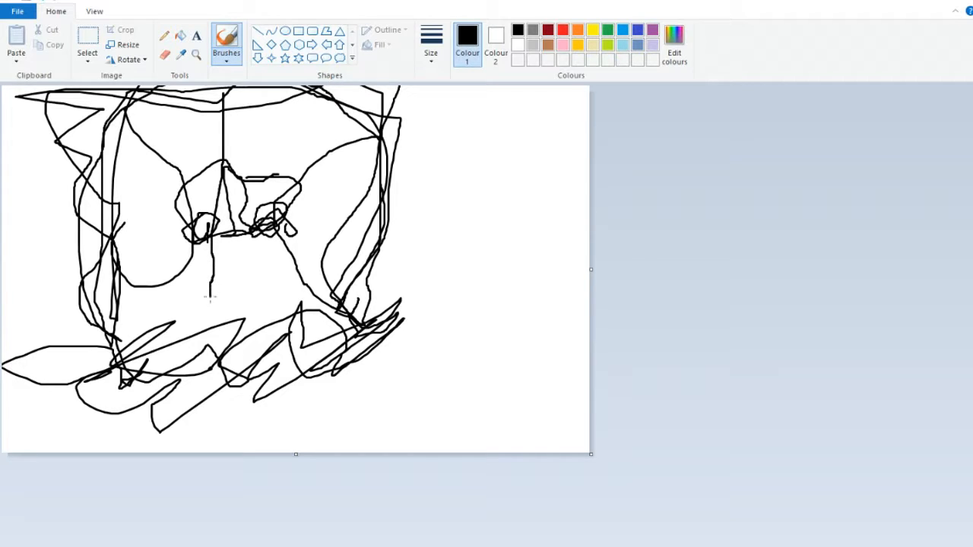
drag(209, 292, 207, 410)
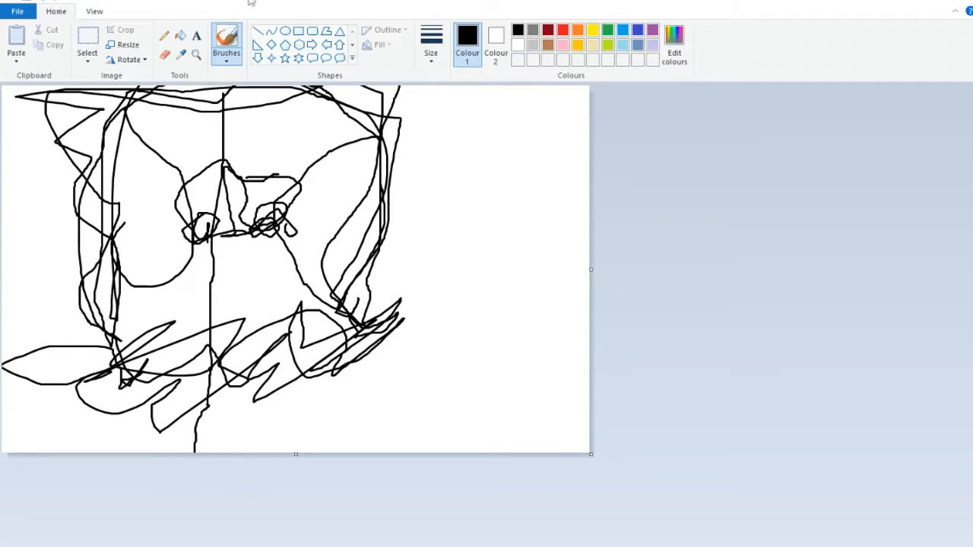
mouse_move(432, 37)
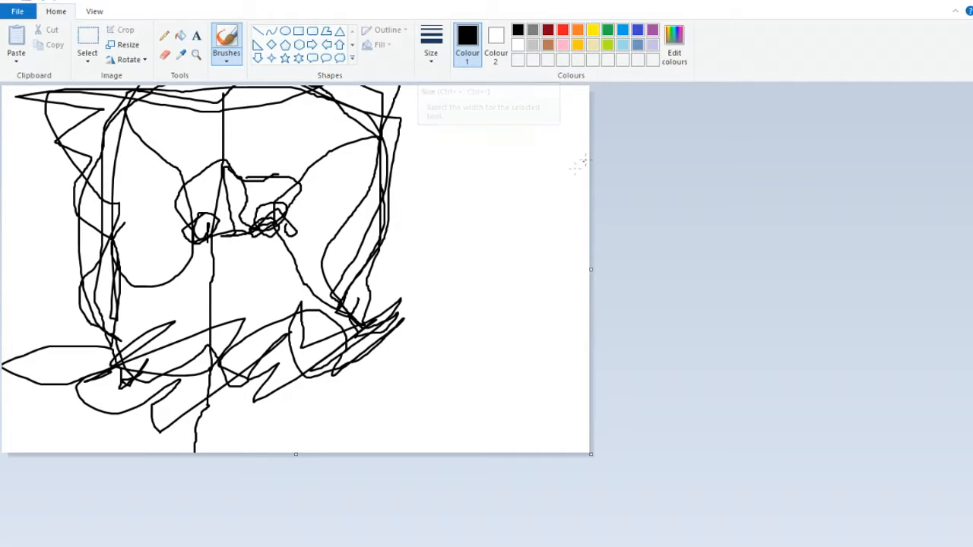
Step: Choose a thick width and the grainy crayon brush, then paint a heavy black stroke over the sketch
click(432, 38)
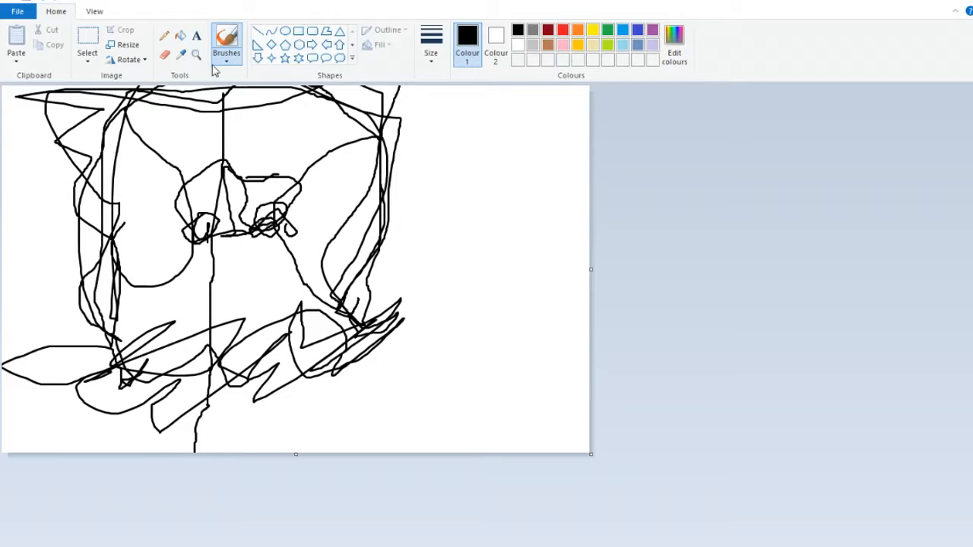
click(225, 43)
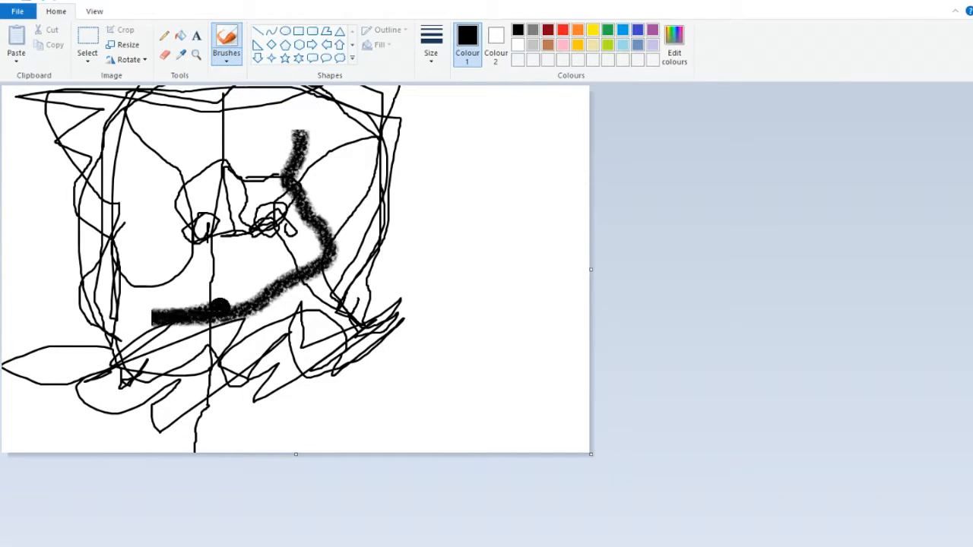
drag(221, 304, 99, 388)
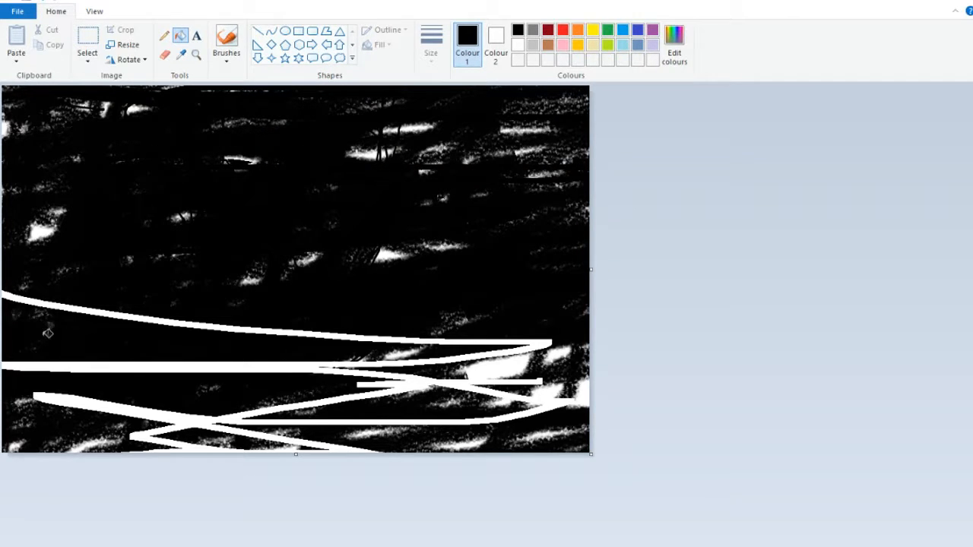
mouse_move(207, 328)
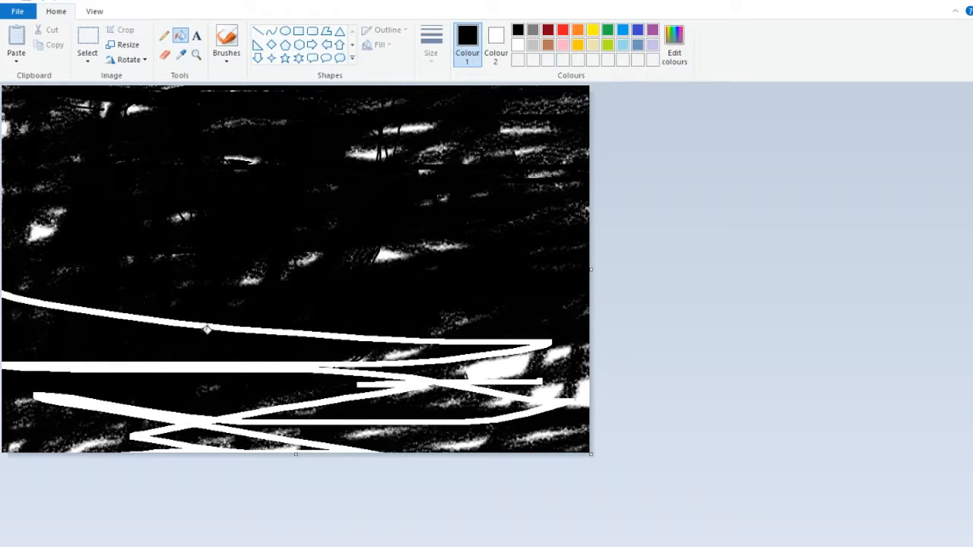
Step: Undo the thick white strokes and switch to the Eraser to paint white on the black background
key(ctrl+z)
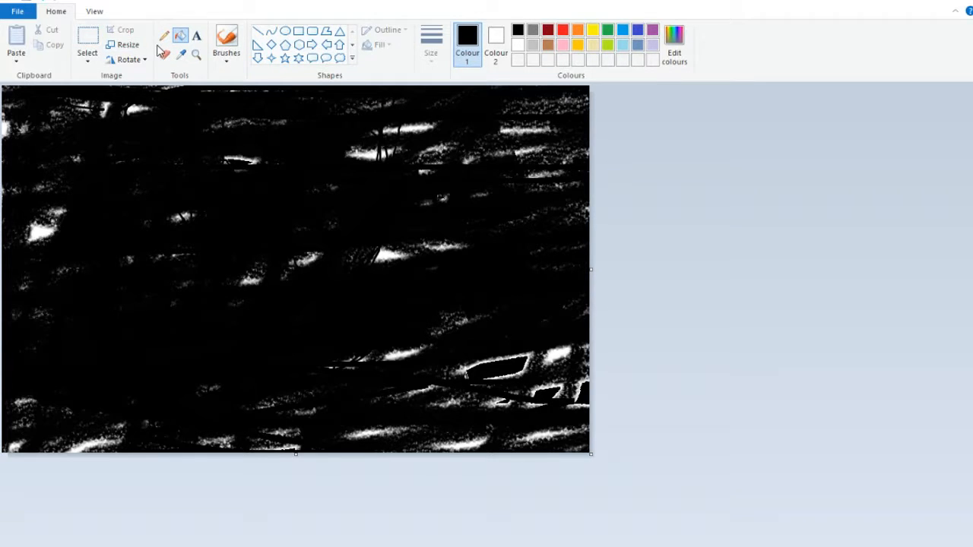
click(181, 38)
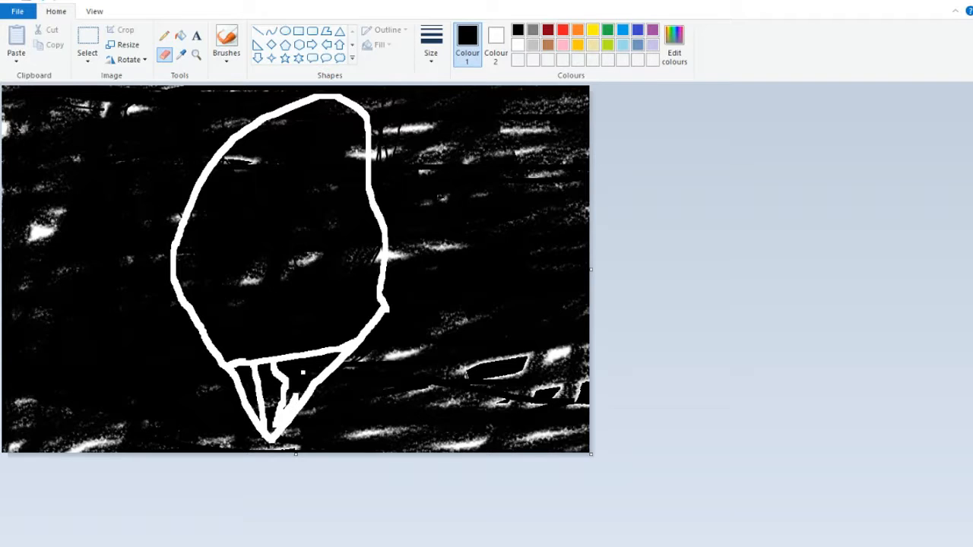
Step: Draw a mouthpiece line, the left and right shoulder slopes to the bottom, and inner helmet details in white
drag(301, 357, 301, 388)
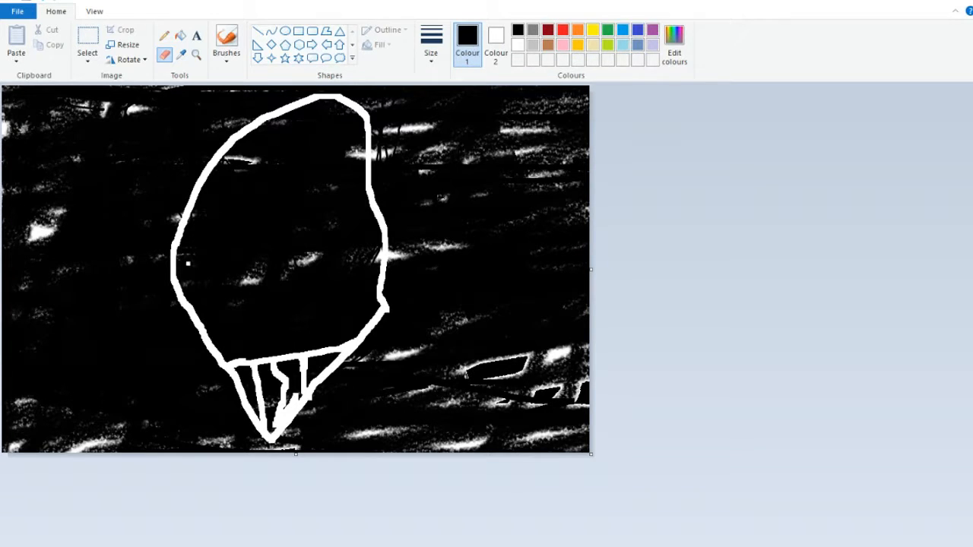
drag(186, 262, 64, 444)
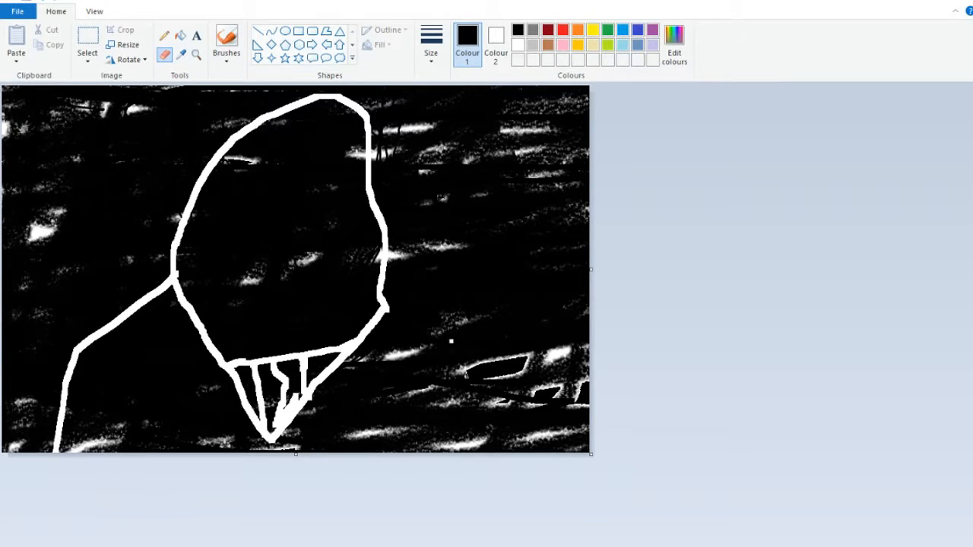
drag(383, 304, 448, 383)
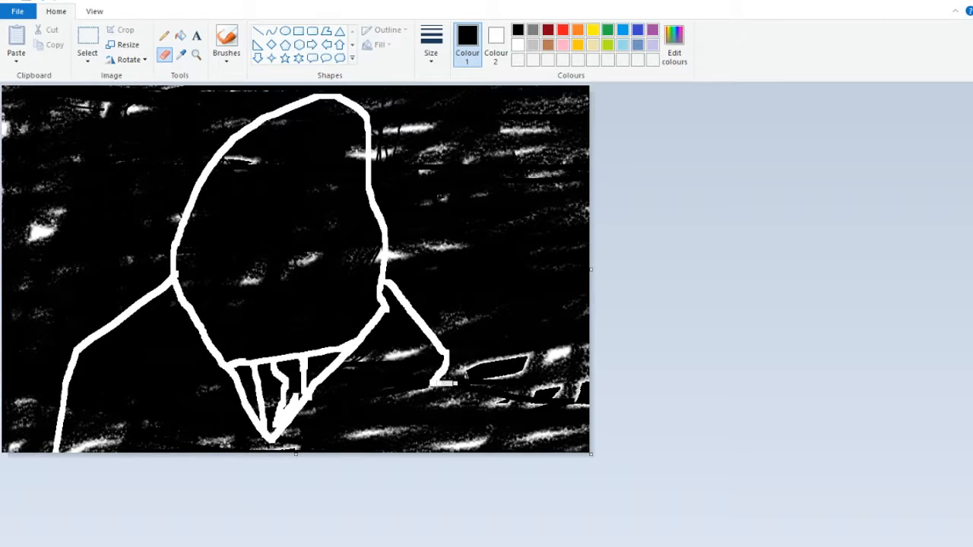
drag(449, 380, 459, 453)
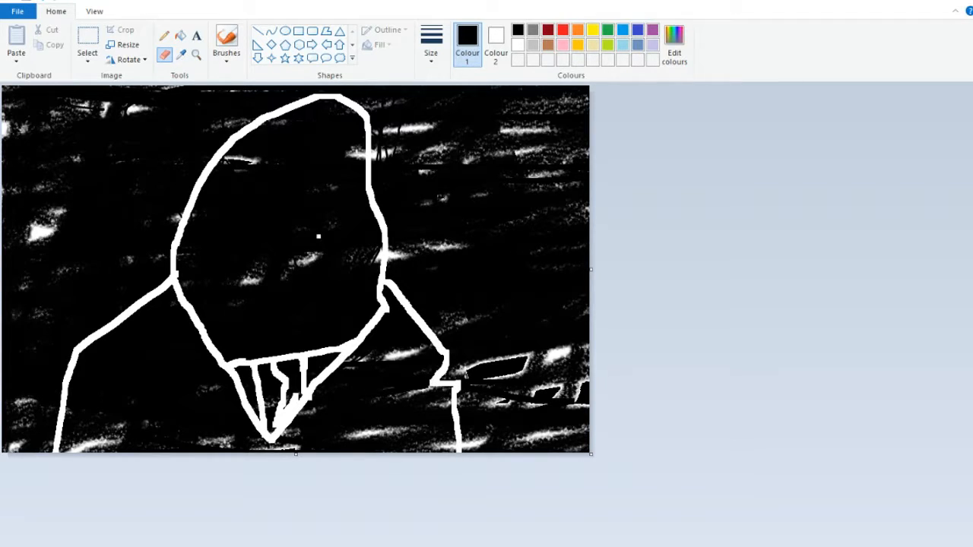
drag(277, 119, 271, 319)
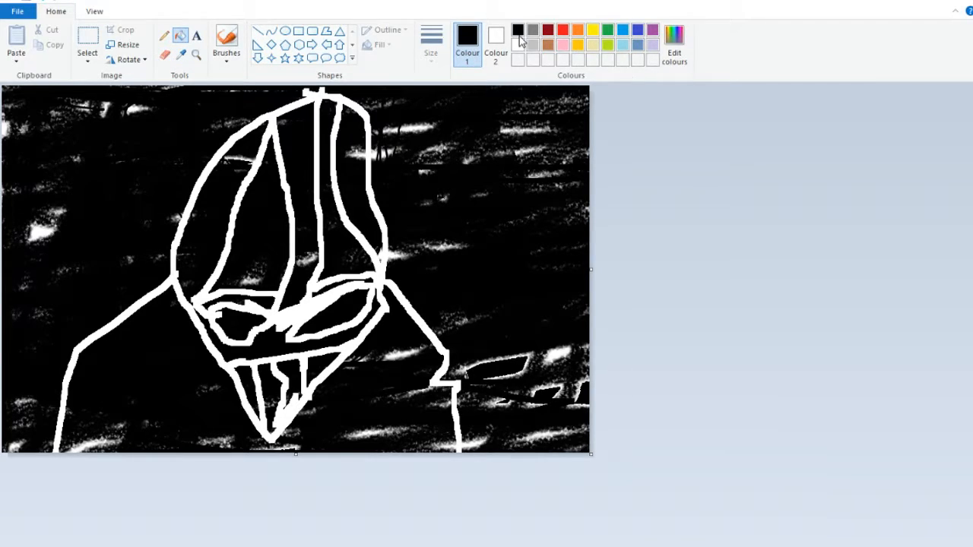
Step: Choose white from the palette as Colour 1 for filling the helmet and shoulders
click(517, 30)
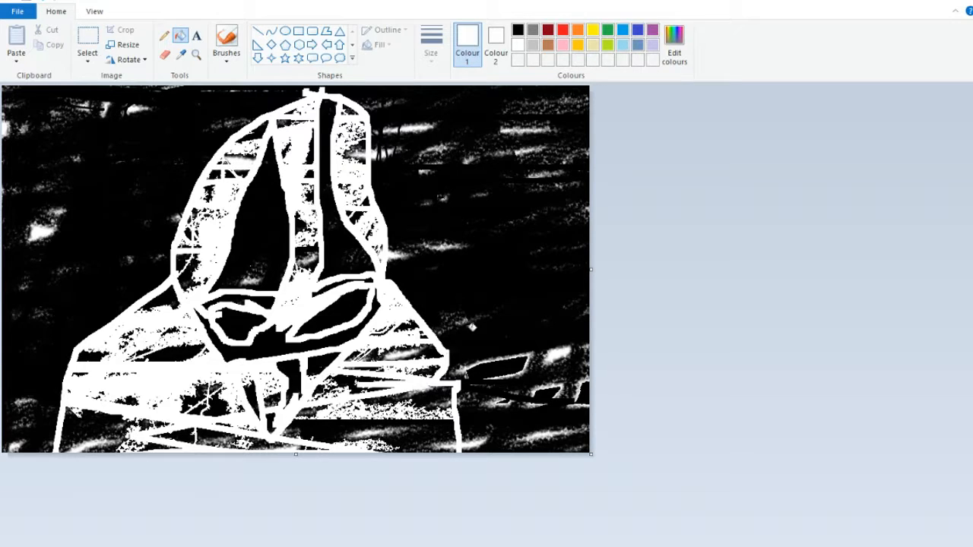
mouse_move(85, 345)
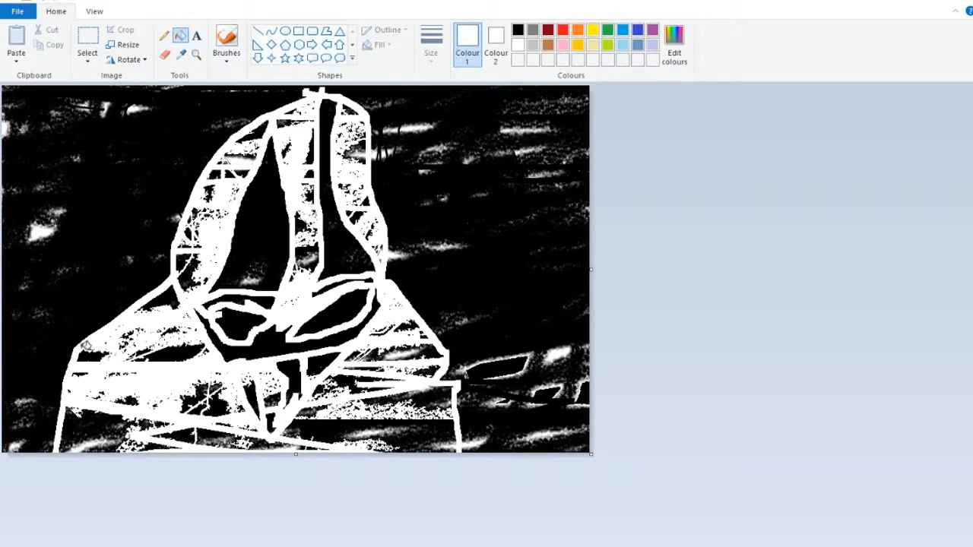